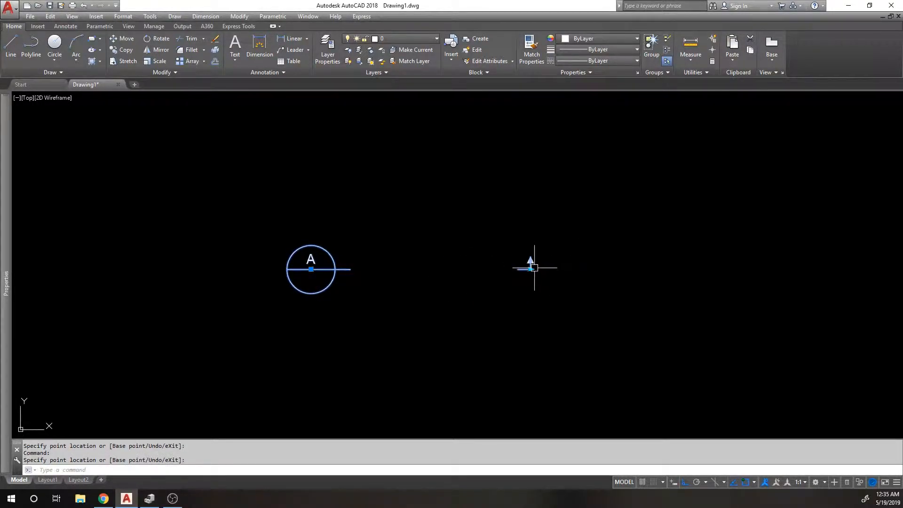
{"action": "mouse_move", "coordinate": [437, 270]}
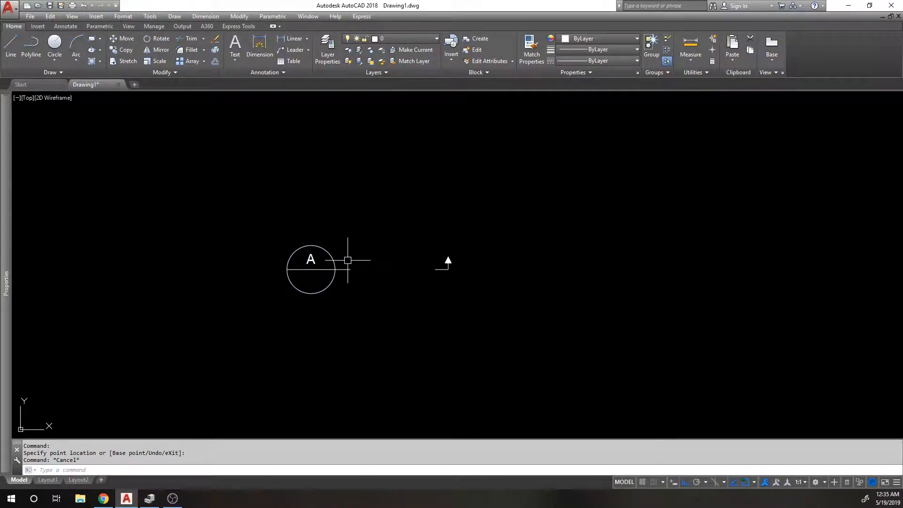
{"action": "mouse_move", "coordinate": [379, 254]}
{"action": "type", "text": "BE"}
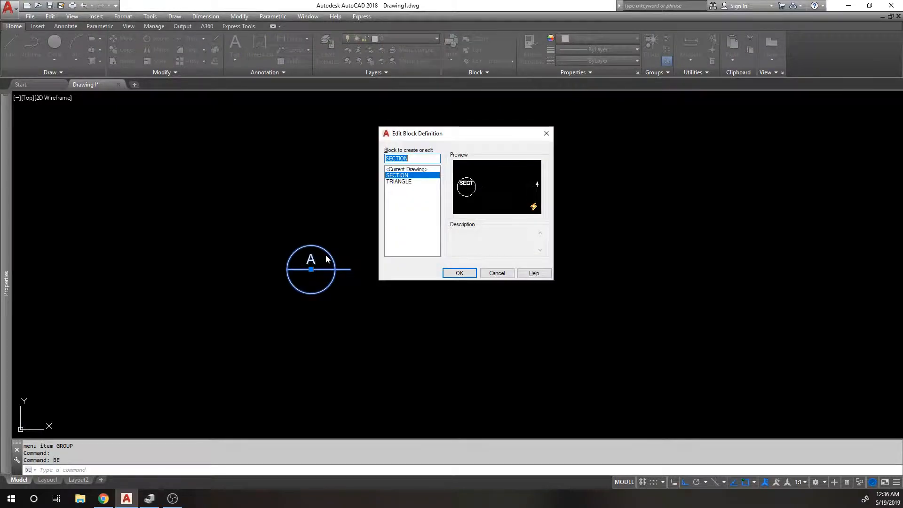
{"action": "mouse_move", "coordinate": [450, 274]}
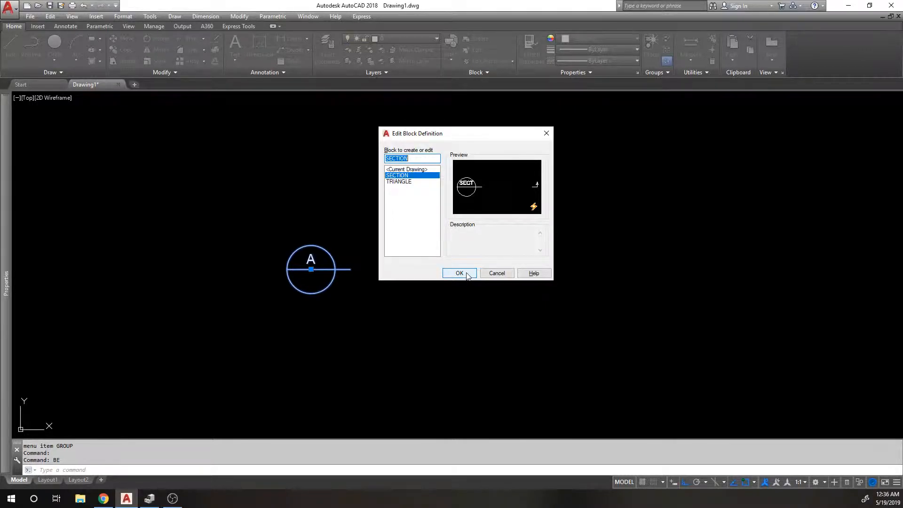
Confirm editing the SECTION block definition so it loads in the Block Editor
{"action": "left_click", "coordinate": [459, 272]}
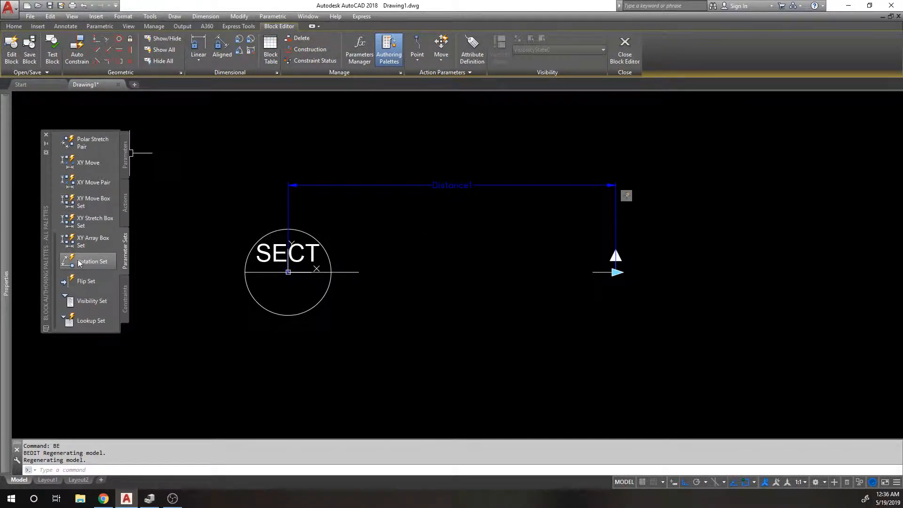
{"action": "left_click", "coordinate": [124, 154]}
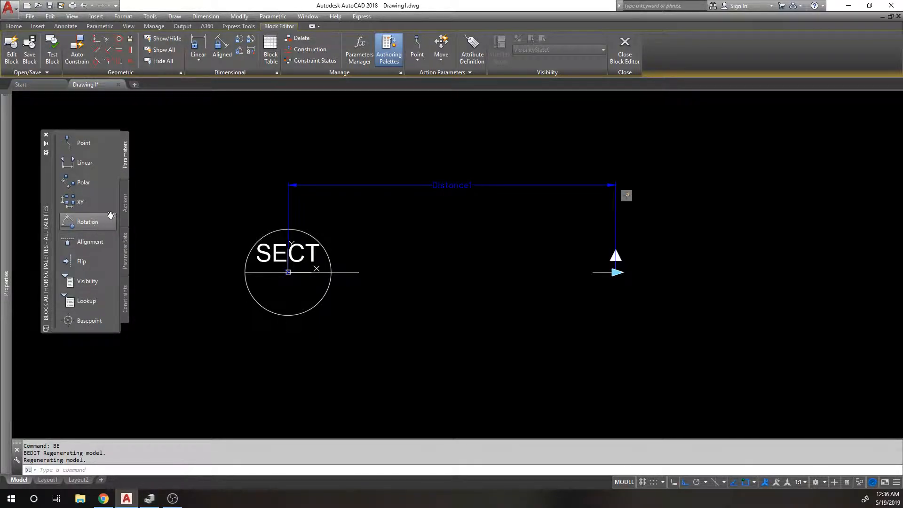
{"action": "left_click", "coordinate": [124, 202]}
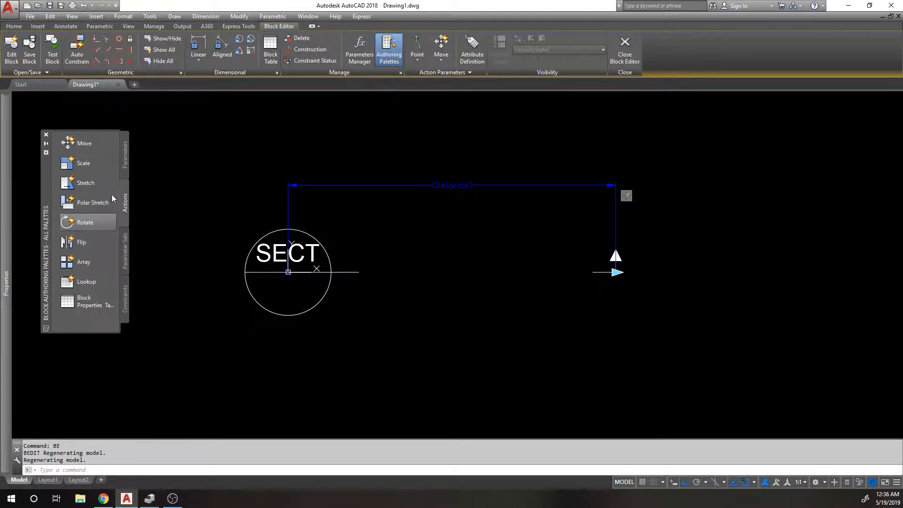
{"action": "left_click", "coordinate": [124, 156]}
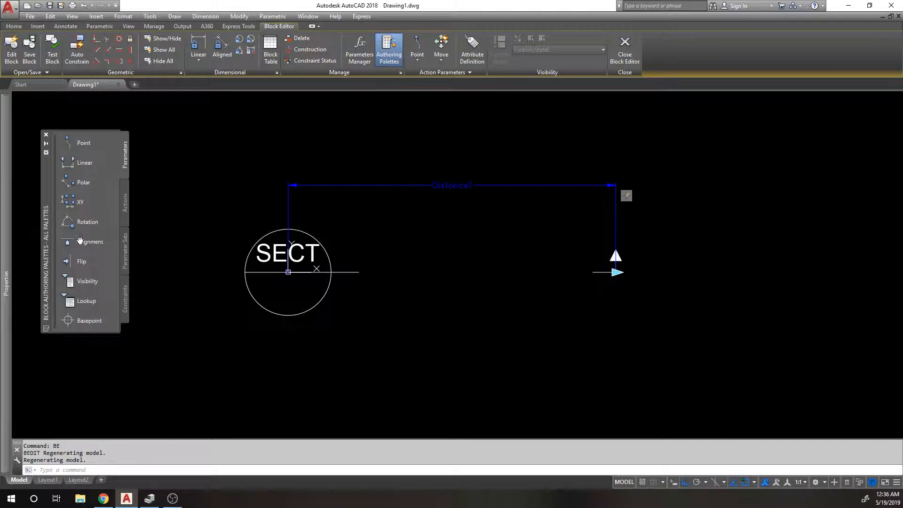
{"action": "left_click", "coordinate": [125, 201]}
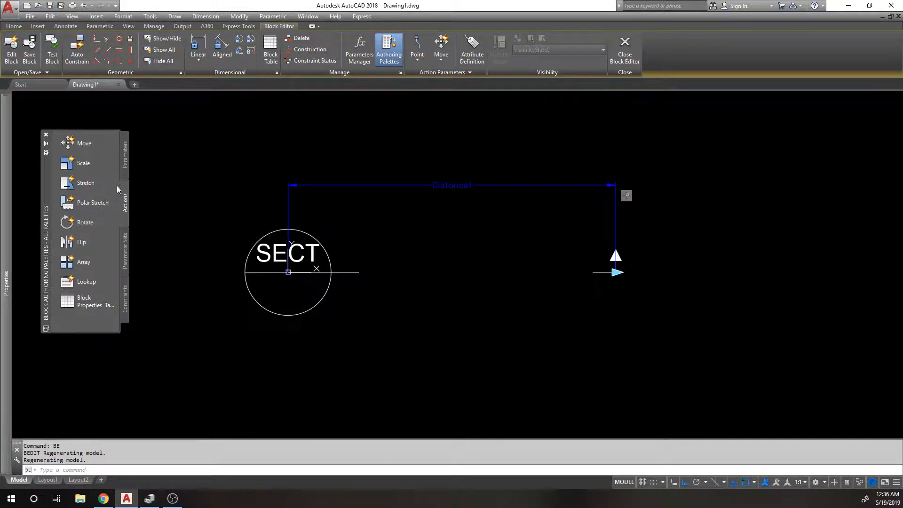
{"action": "mouse_move", "coordinate": [128, 173]}
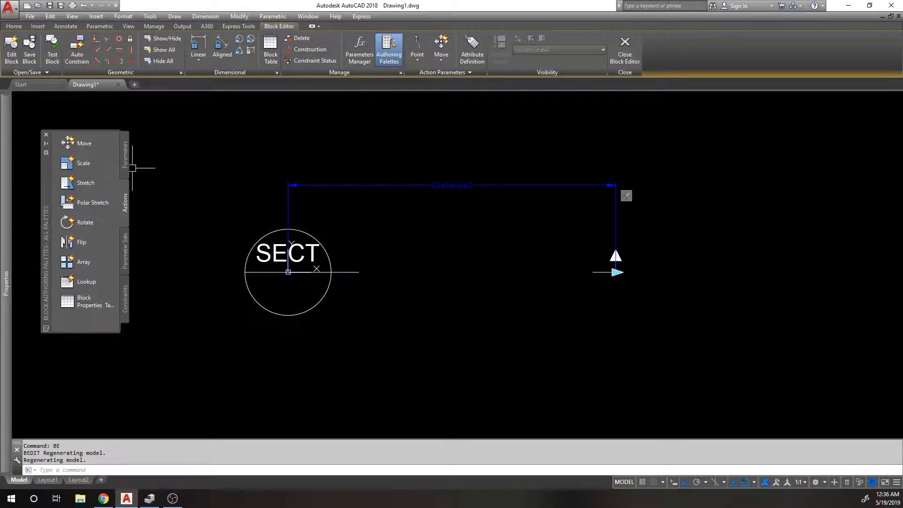
{"action": "left_click", "coordinate": [124, 250]}
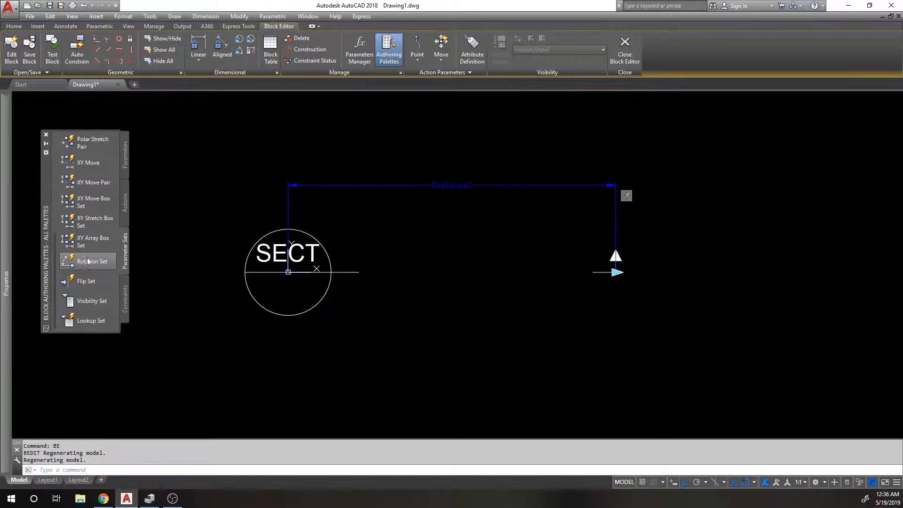
Add a Rotation Set parameter centred on the circle's centre
{"action": "left_click", "coordinate": [88, 262]}
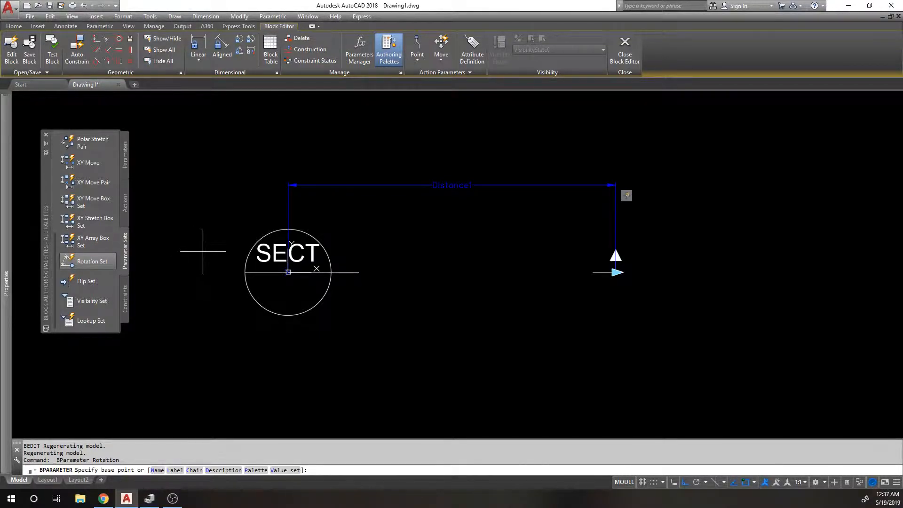
{"action": "left_click", "coordinate": [287, 273]}
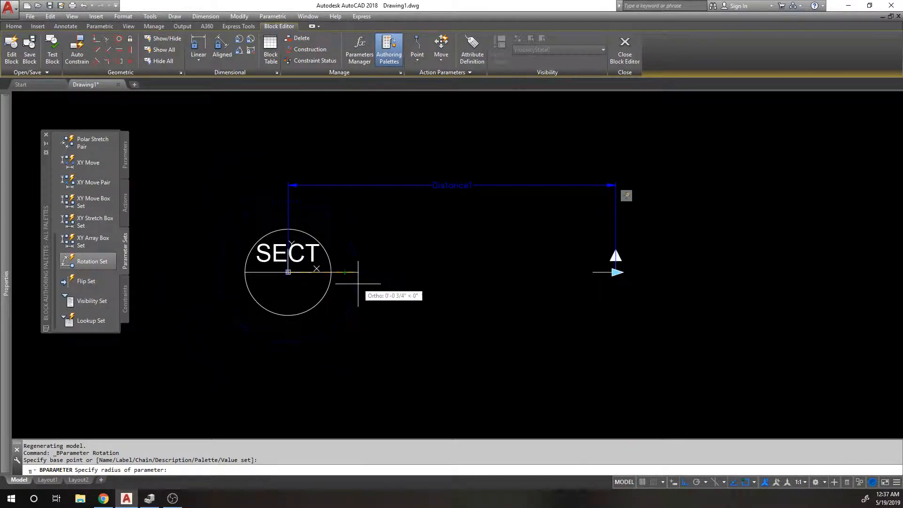
{"action": "mouse_move", "coordinate": [429, 271]}
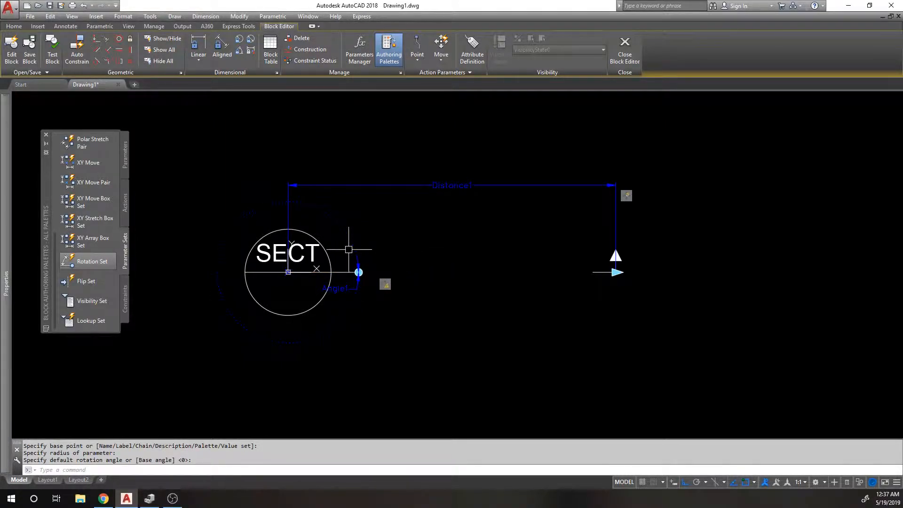
{"action": "left_click", "coordinate": [357, 272]}
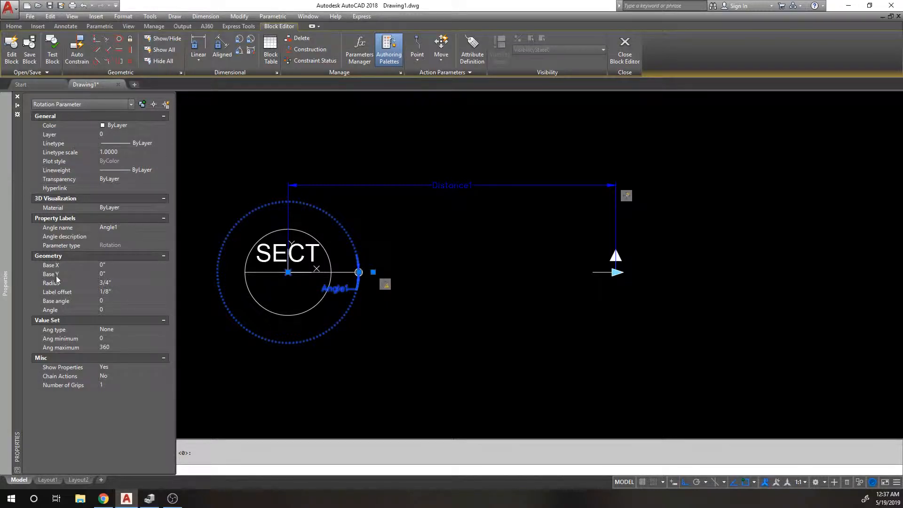
{"action": "type", "text": "45"}
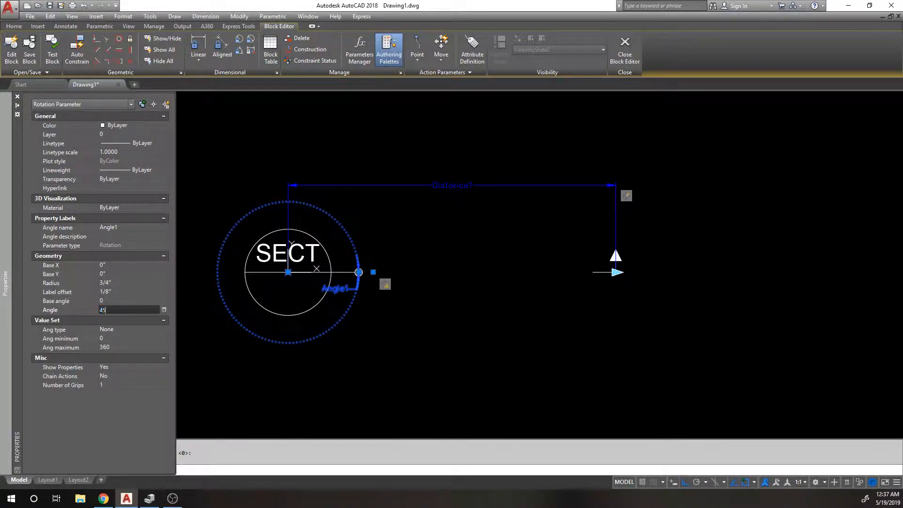
{"action": "key", "text": "Enter"}
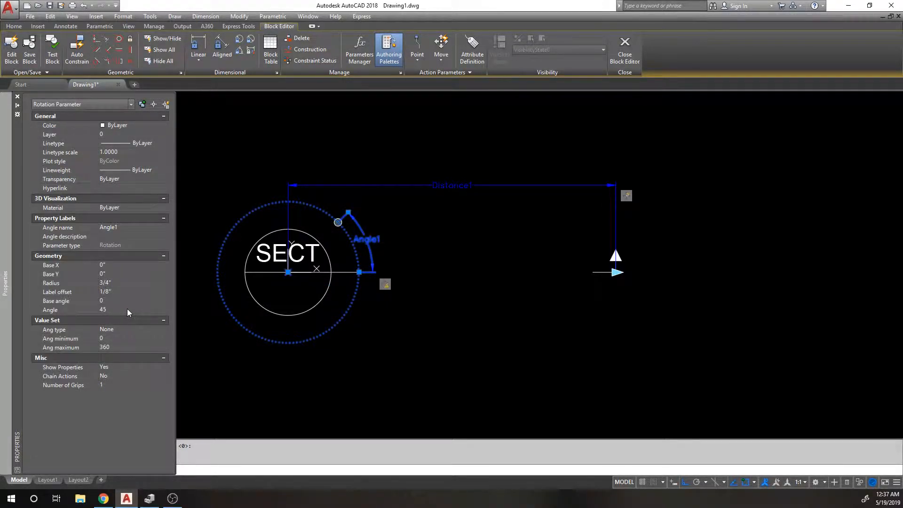
{"action": "left_click", "coordinate": [127, 309]}
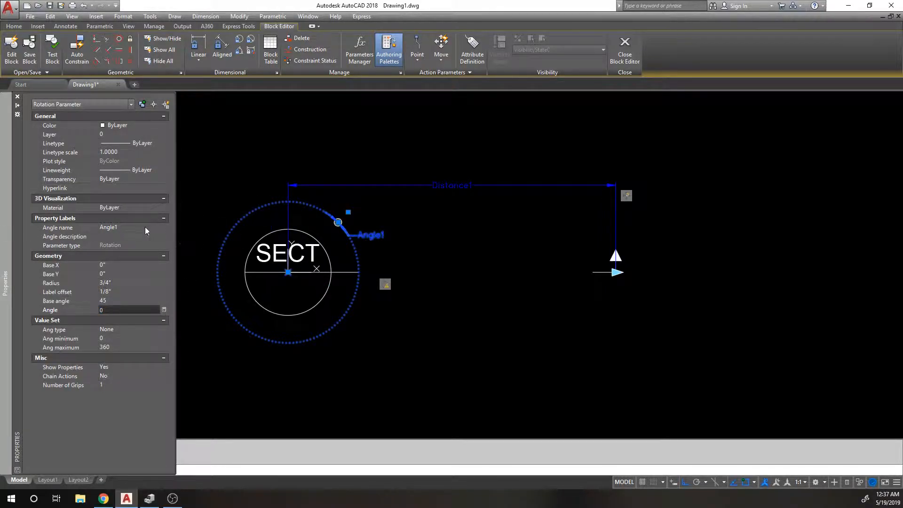
{"action": "left_click", "coordinate": [390, 47]}
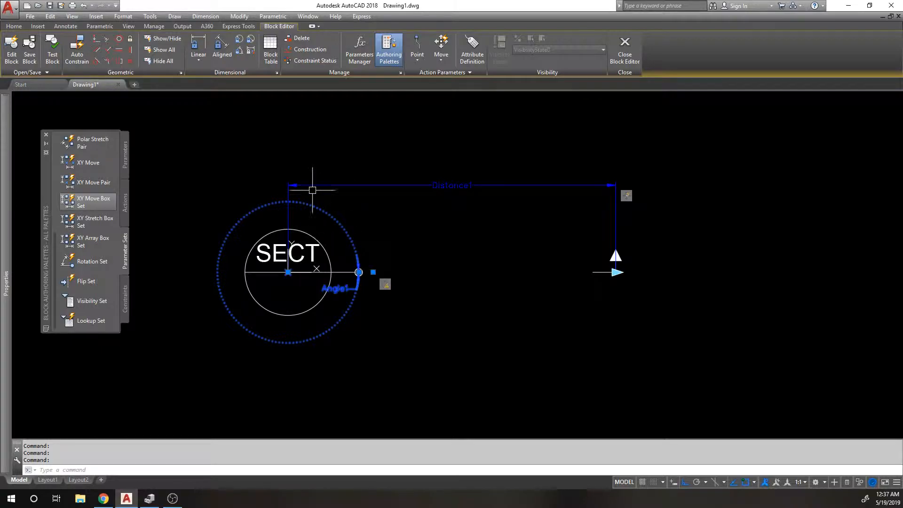
Start a new selection set for the rotation action via its right-click menu
{"action": "right_click", "coordinate": [384, 284]}
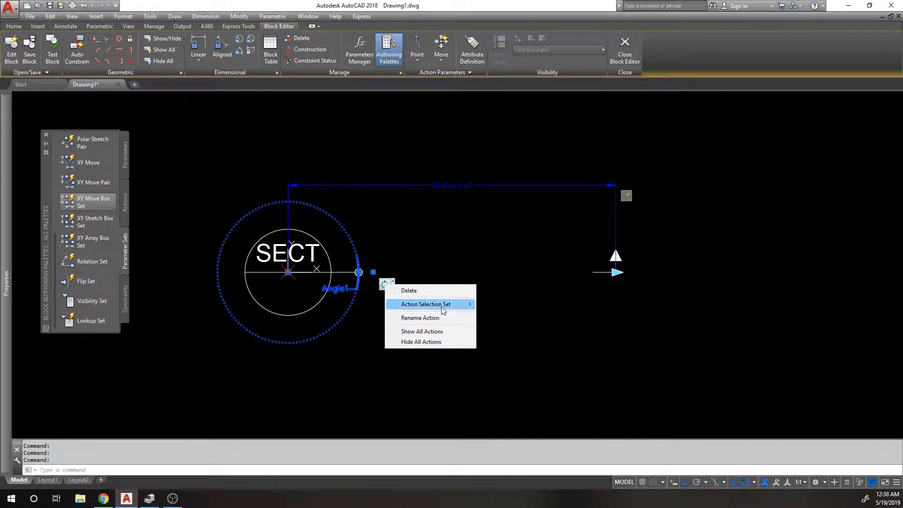
{"action": "left_click", "coordinate": [425, 304]}
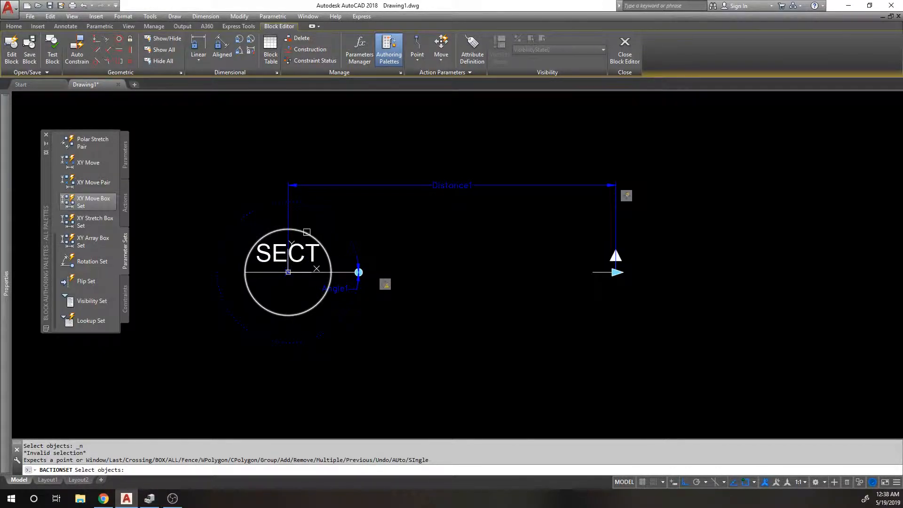
Pick the block objects the rotation action should carry
{"action": "left_click", "coordinate": [334, 253]}
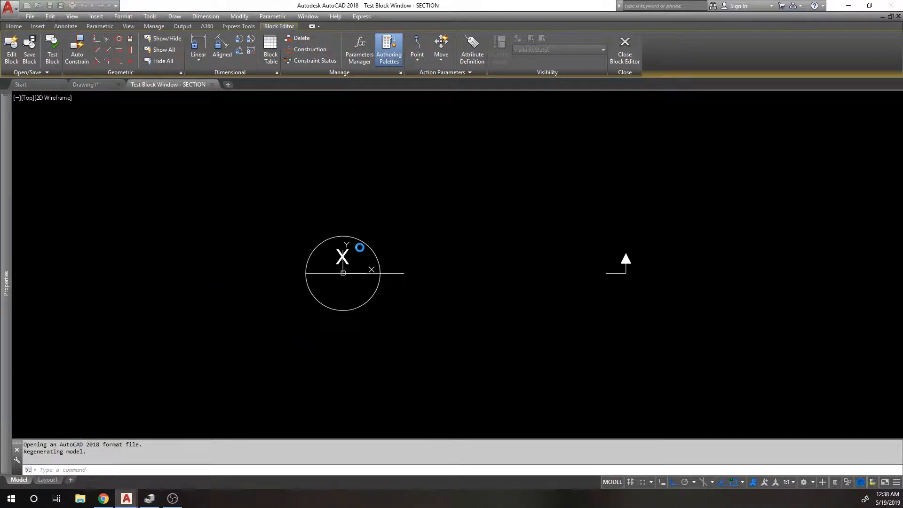
Rotate the test block with its grip, try the distance grip and cancel the stretch
{"action": "left_click", "coordinate": [625, 42]}
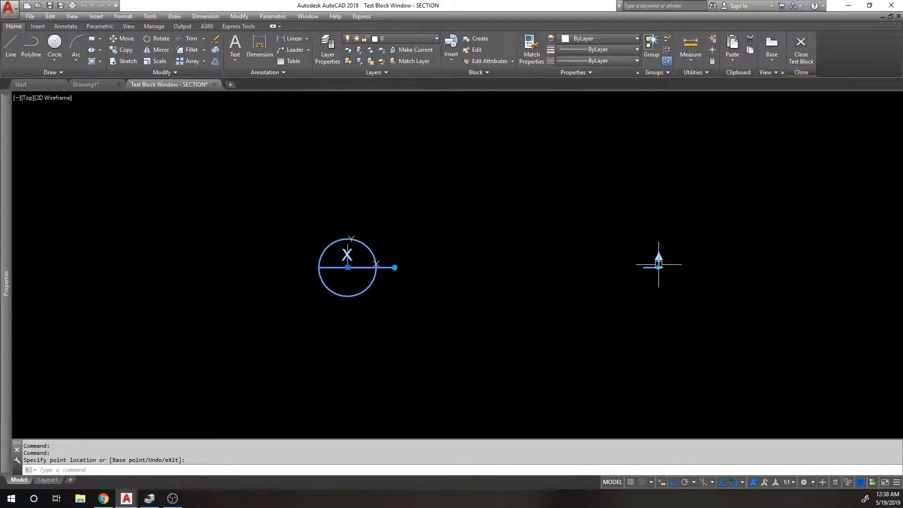
{"action": "left_click", "coordinate": [393, 267]}
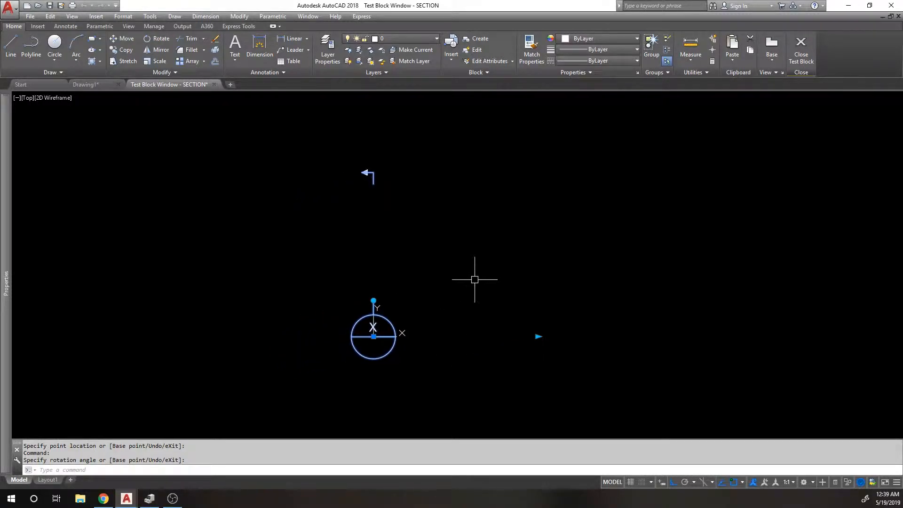
{"action": "mouse_move", "coordinate": [537, 336]}
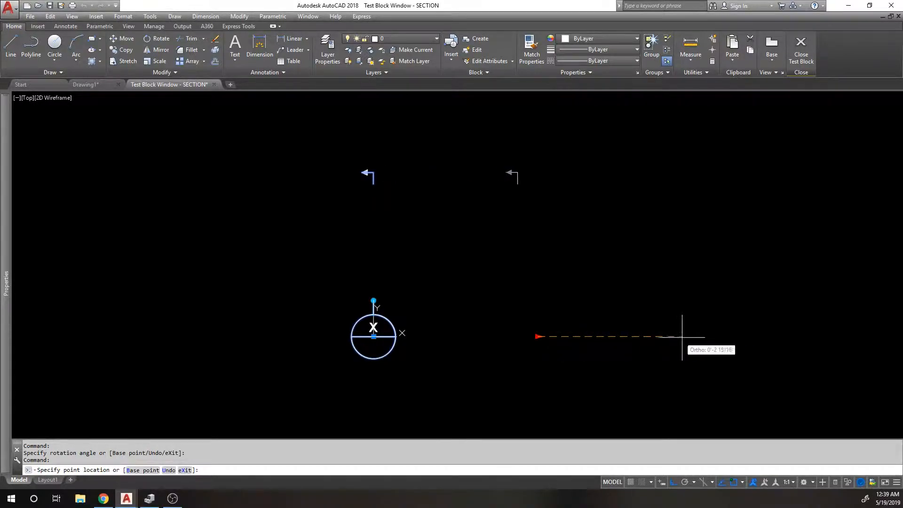
{"action": "mouse_move", "coordinate": [698, 336]}
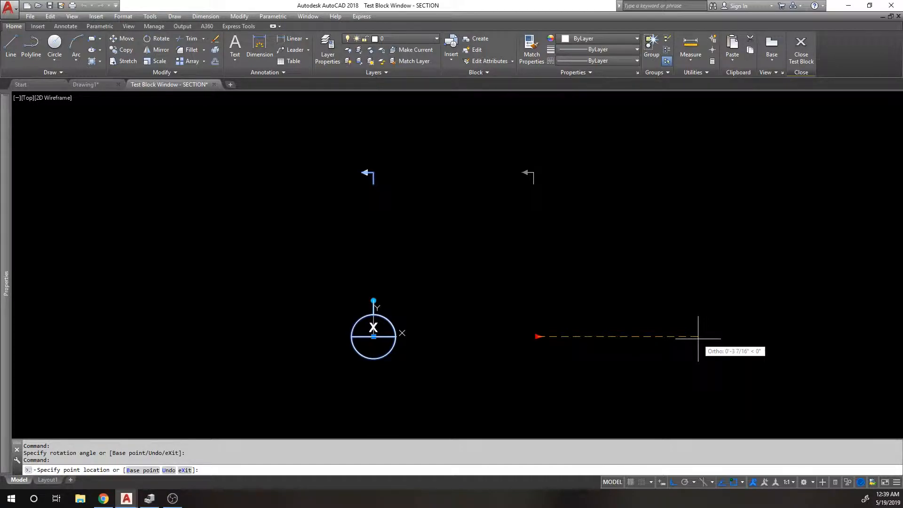
{"action": "key", "text": "Escape"}
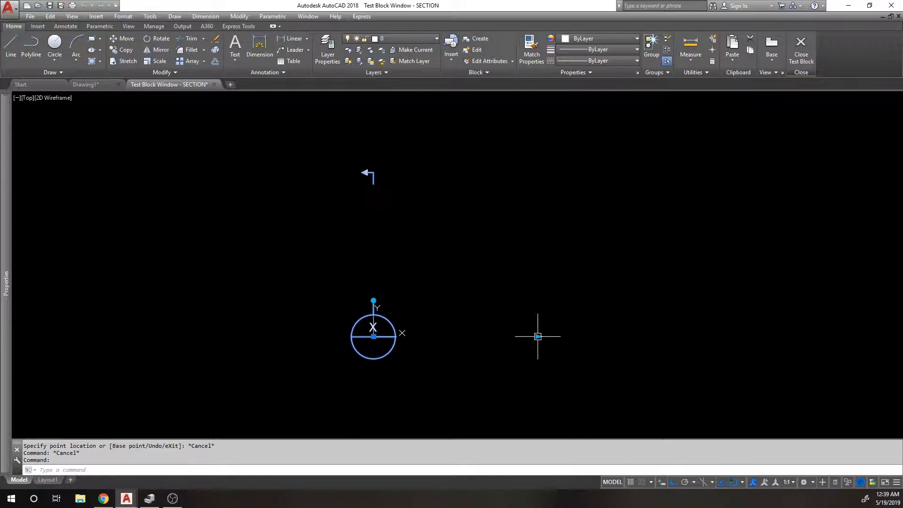
{"action": "mouse_move", "coordinate": [711, 318]}
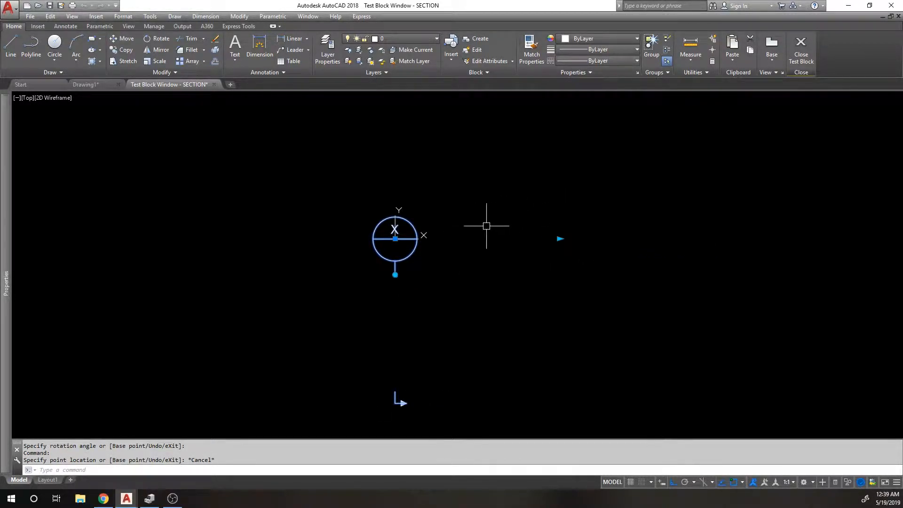
{"action": "mouse_move", "coordinate": [445, 187]}
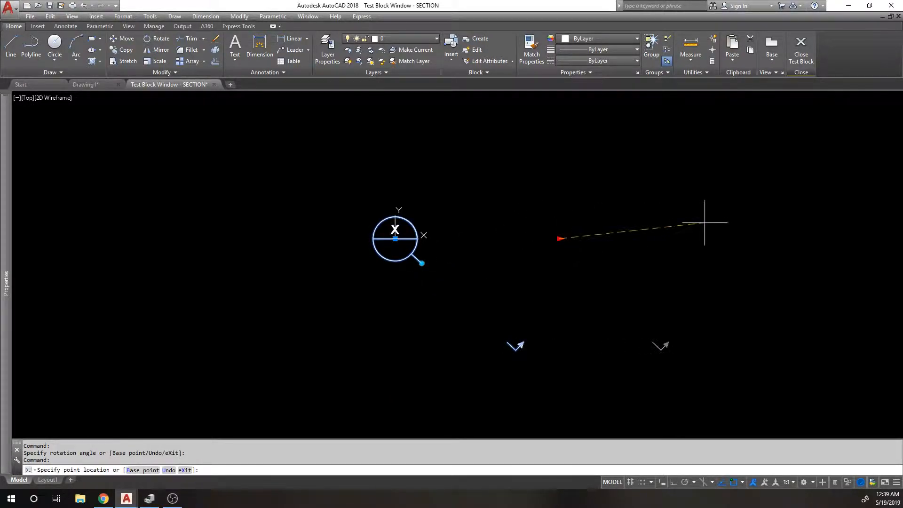
{"action": "mouse_move", "coordinate": [621, 179]}
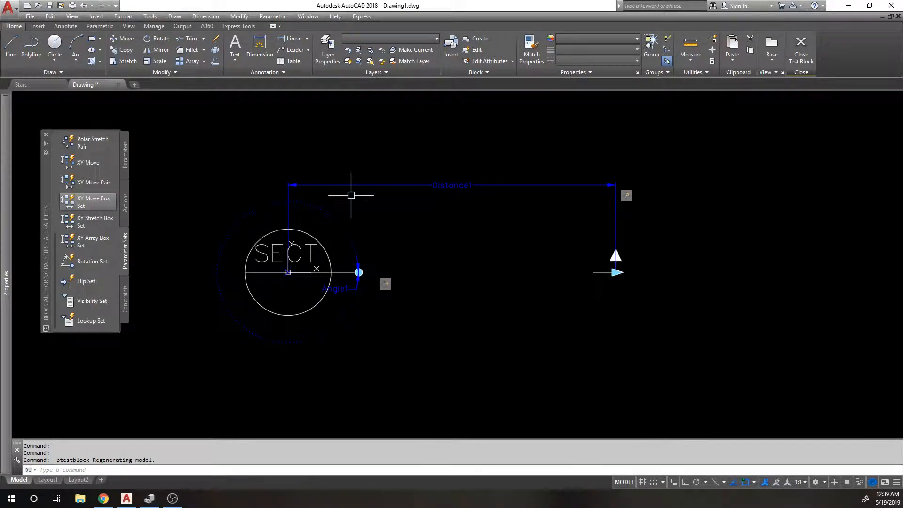
Bring up the rotation action's menu to modify its selection set
{"action": "right_click", "coordinate": [385, 284]}
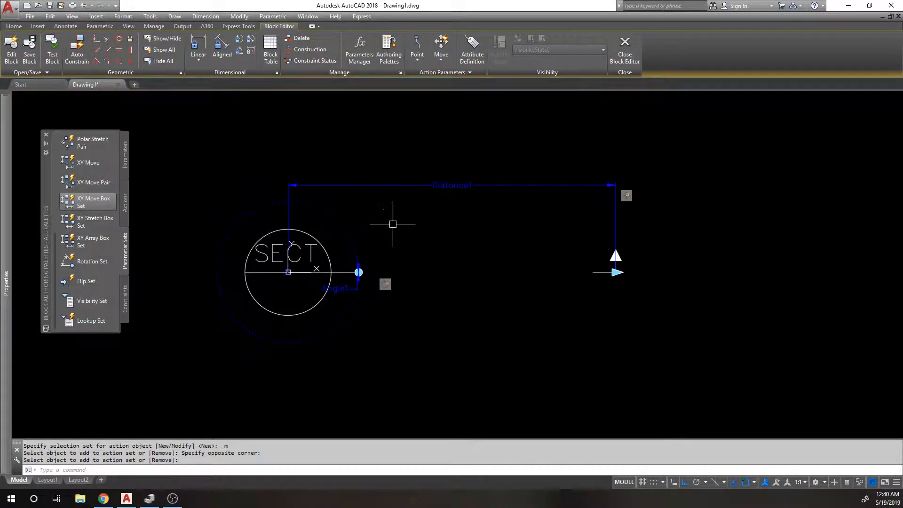
{"action": "mouse_move", "coordinate": [584, 263]}
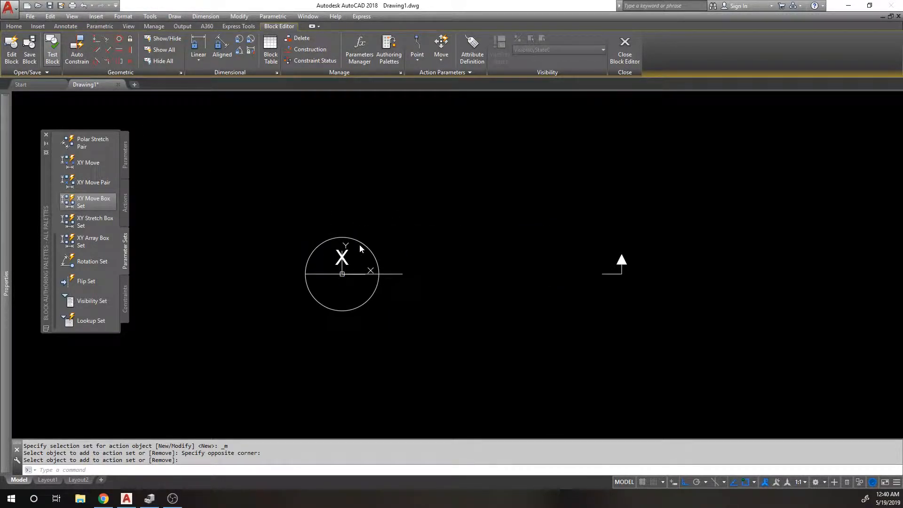
{"action": "mouse_move", "coordinate": [367, 252]}
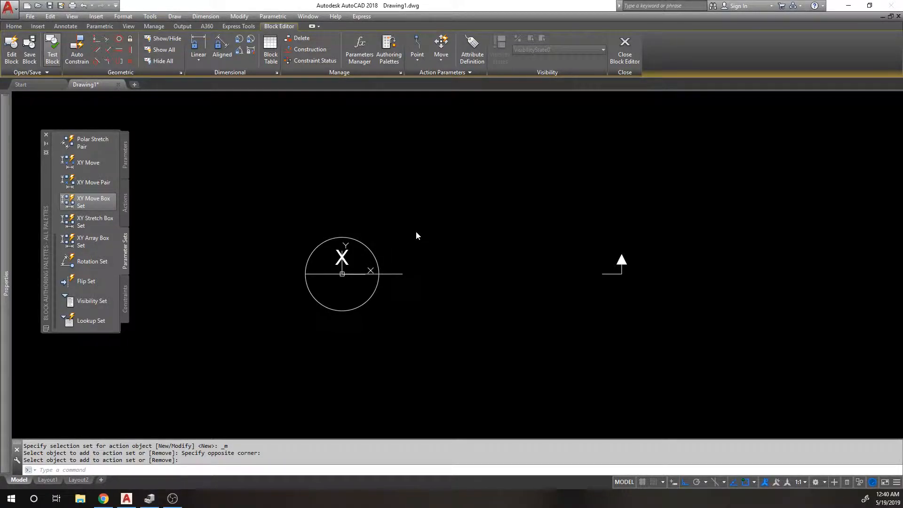
{"action": "mouse_move", "coordinate": [414, 247]}
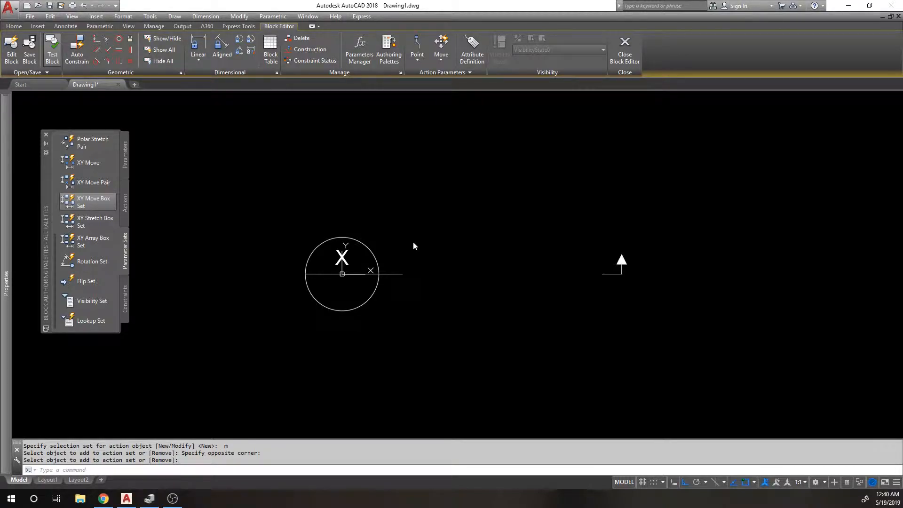
{"action": "mouse_move", "coordinate": [417, 243]}
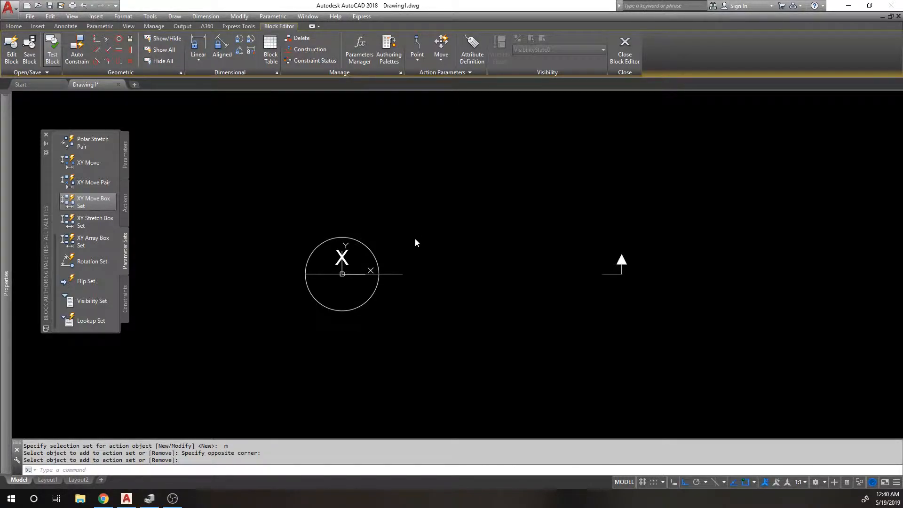
{"action": "mouse_move", "coordinate": [411, 256]}
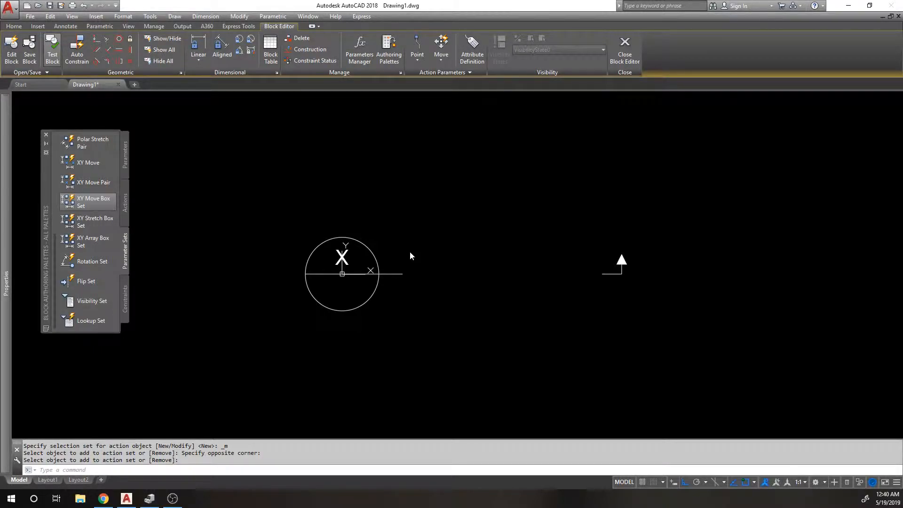
{"action": "mouse_move", "coordinate": [485, 227]}
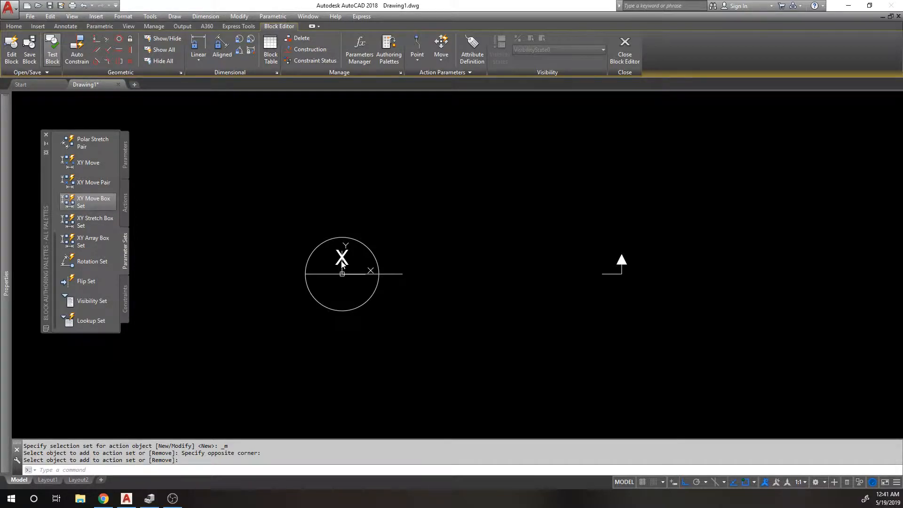
{"action": "mouse_move", "coordinate": [341, 223]}
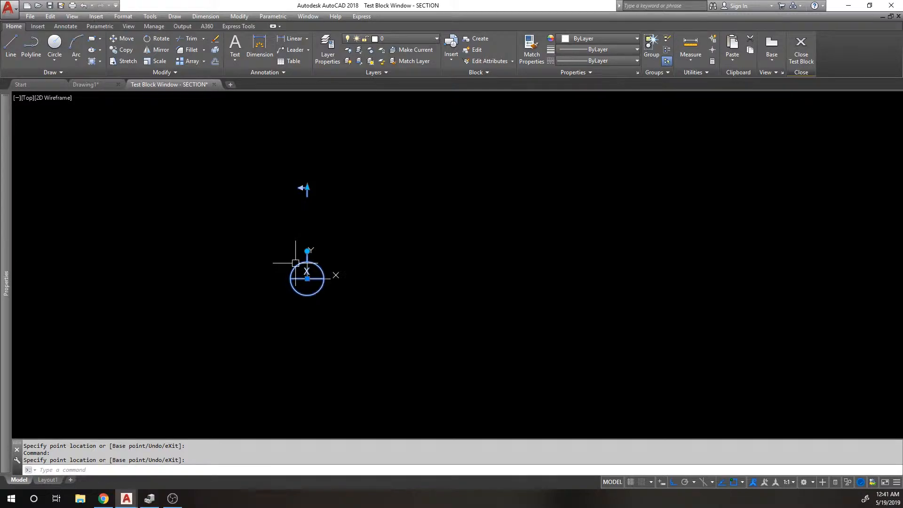
{"action": "mouse_move", "coordinate": [278, 193]}
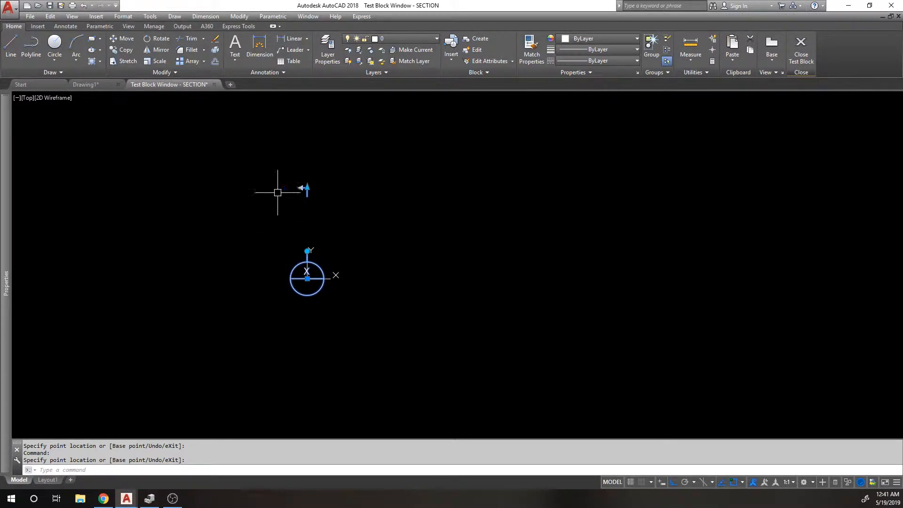
{"action": "mouse_move", "coordinate": [419, 242]}
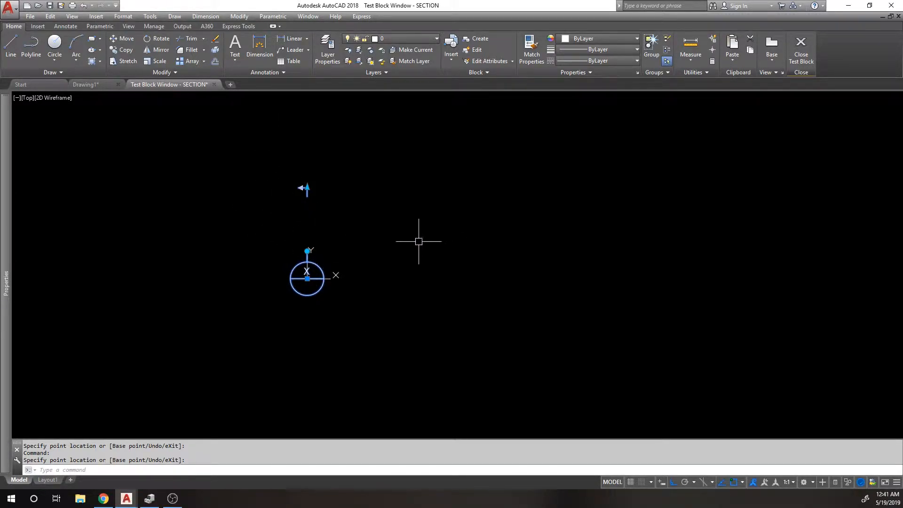
{"action": "mouse_move", "coordinate": [283, 203]}
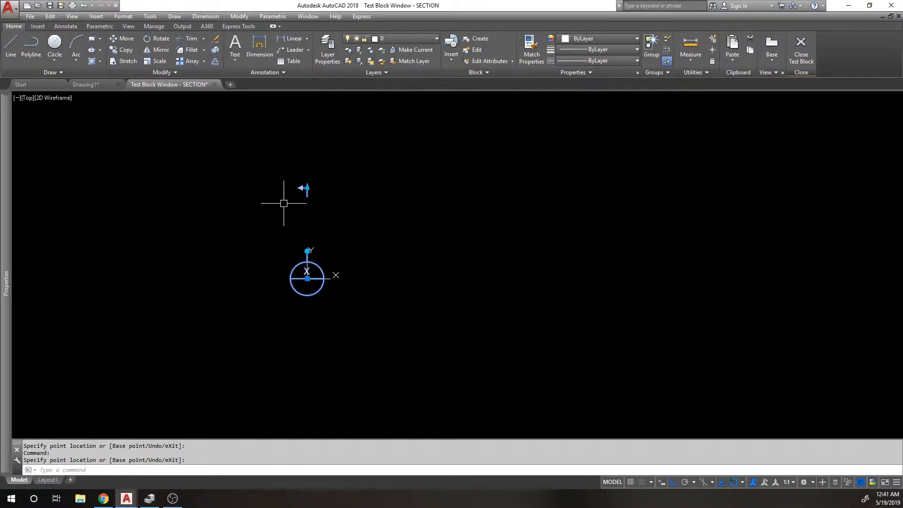
{"action": "mouse_move", "coordinate": [308, 186]}
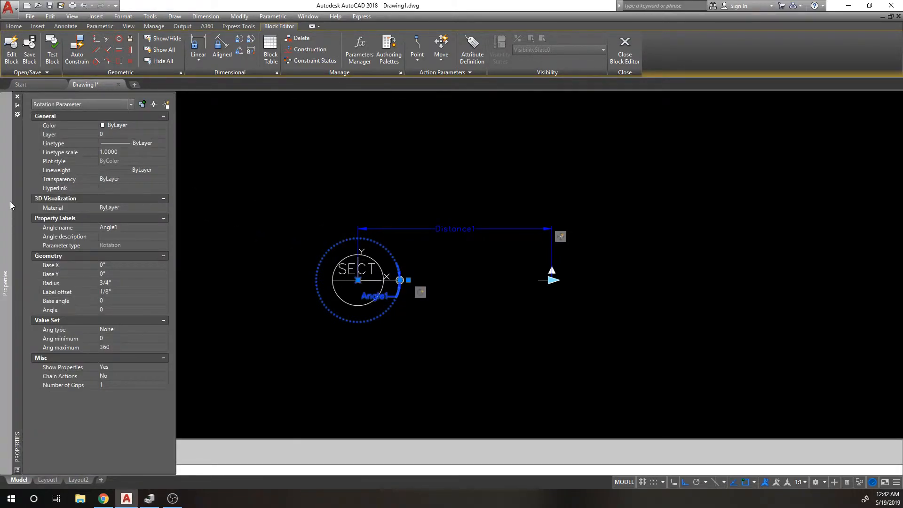
{"action": "mouse_move", "coordinate": [112, 346]}
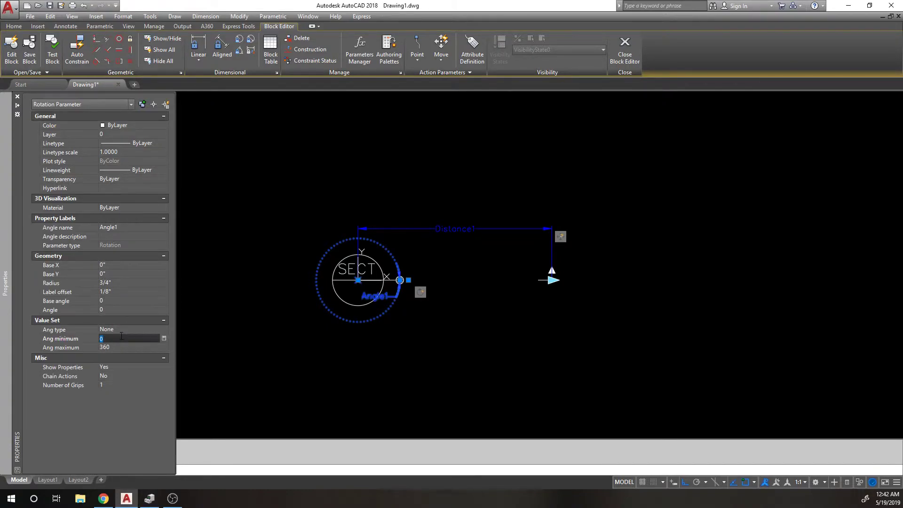
Inspect Angle1's Ang maximum 360, Ang minimum 0 and Angle value in Properties
{"action": "left_click", "coordinate": [130, 348]}
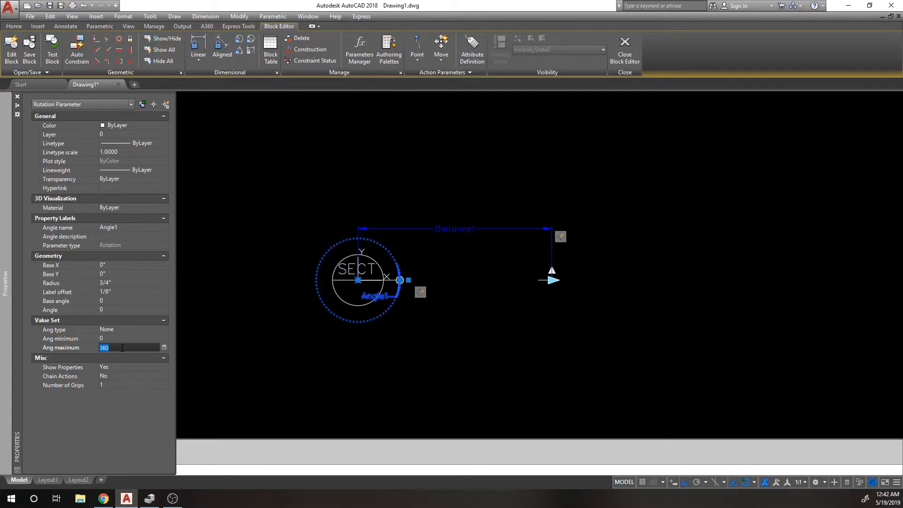
{"action": "left_click", "coordinate": [130, 338]}
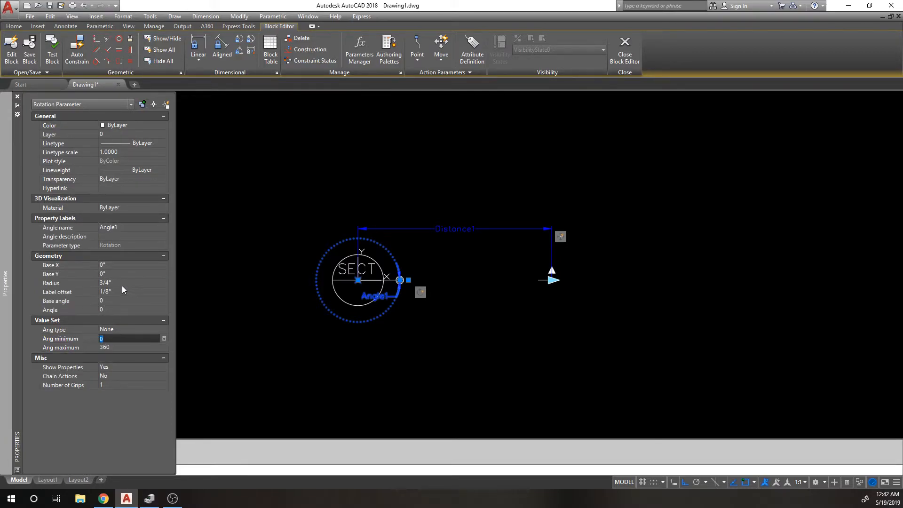
{"action": "left_click", "coordinate": [129, 309]}
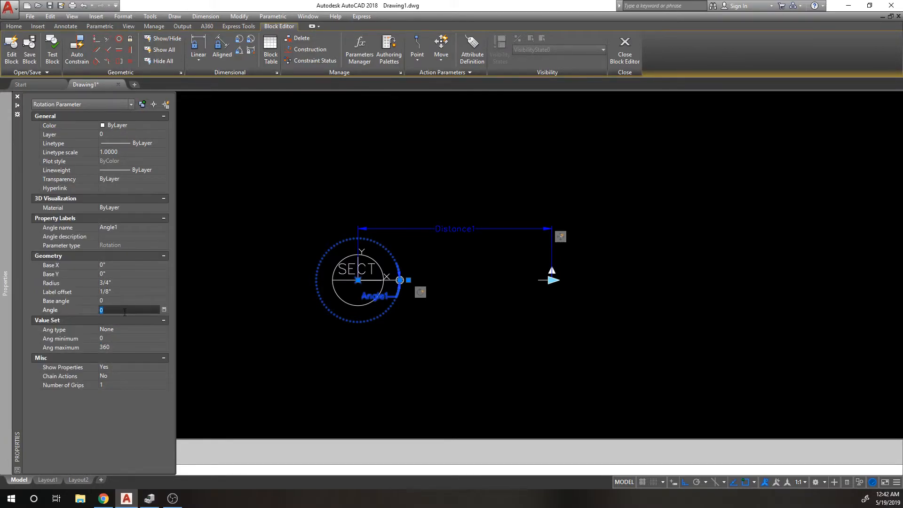